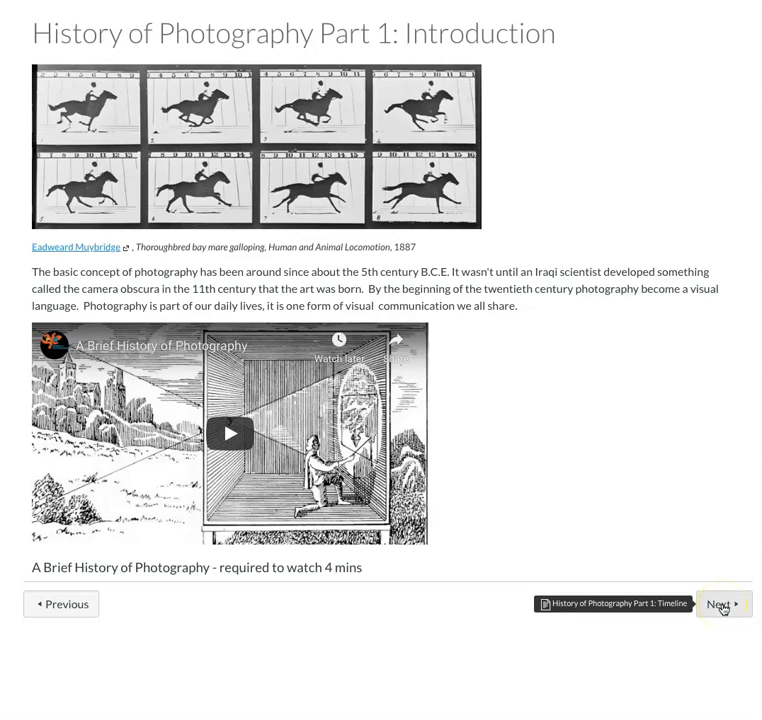
# Step through the Part 1 Timeline page to the Part 1 Required Video page.
pyautogui.click(718, 604)
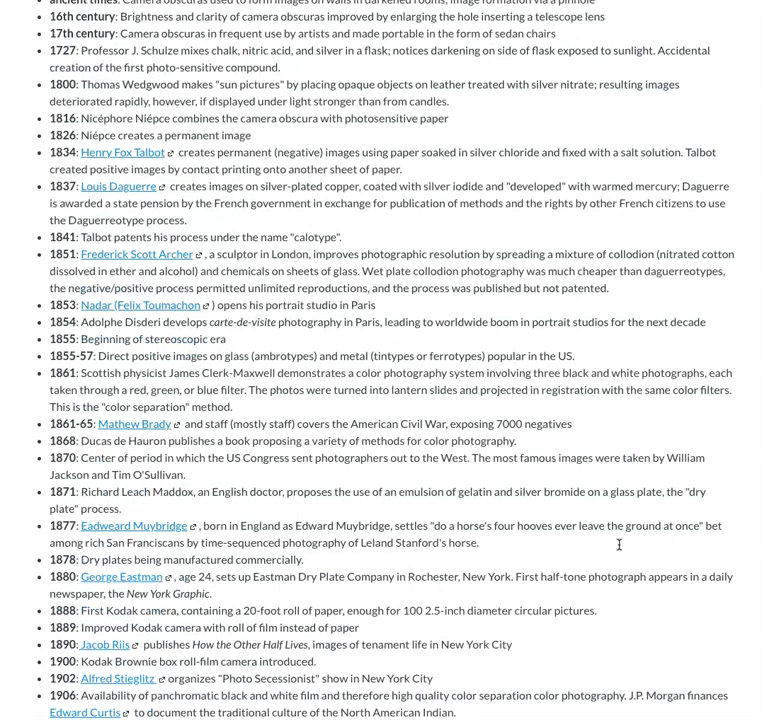
pyautogui.click(133, 423)
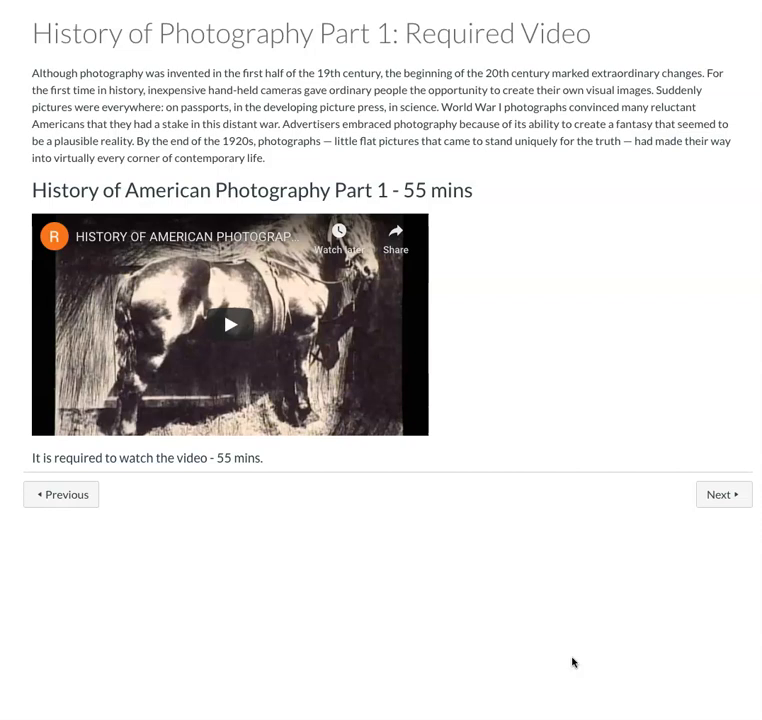
pyautogui.moveTo(574, 381)
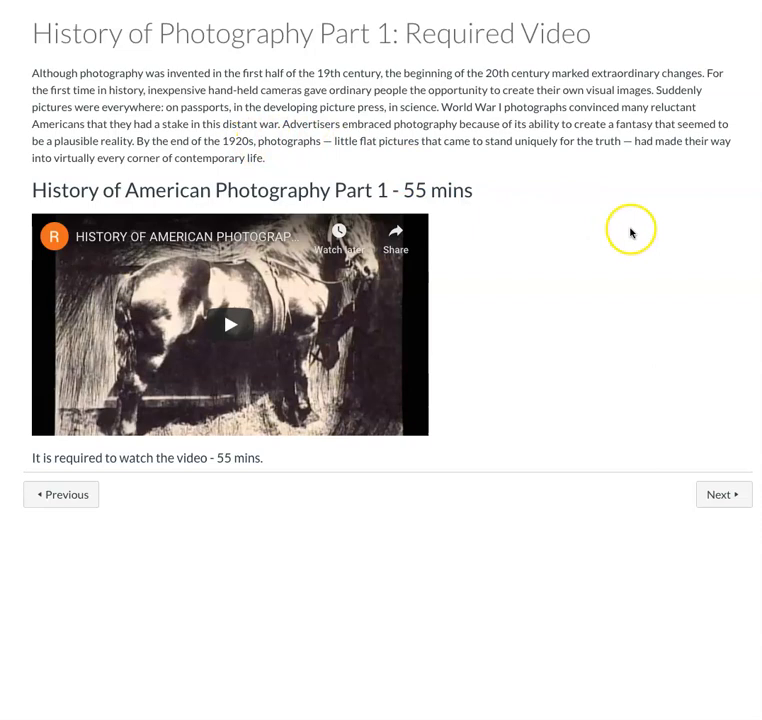
# Advance through Part 1 Lecture, Vocabulary and Helpful Links pages to the vocabulary discussion.
pyautogui.click(724, 494)
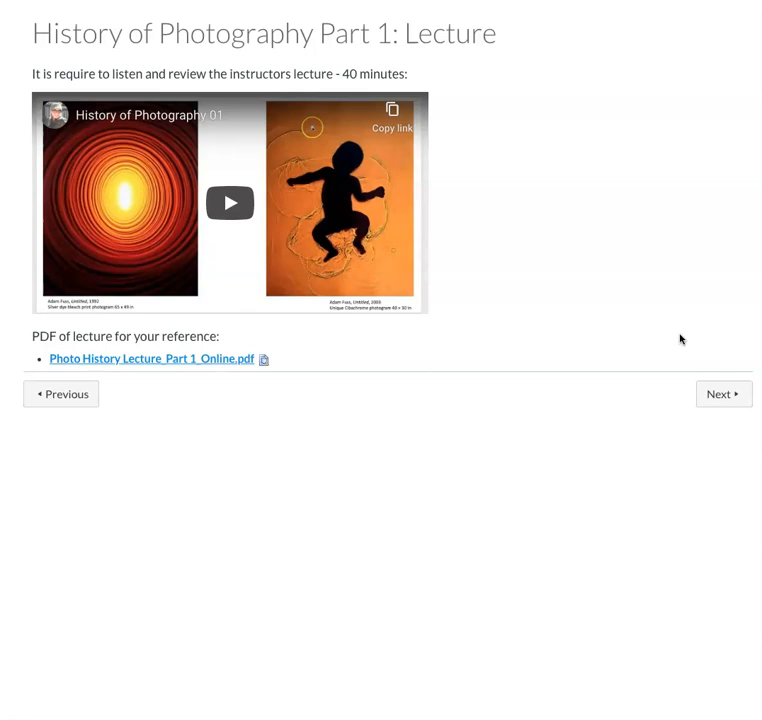
pyautogui.click(723, 393)
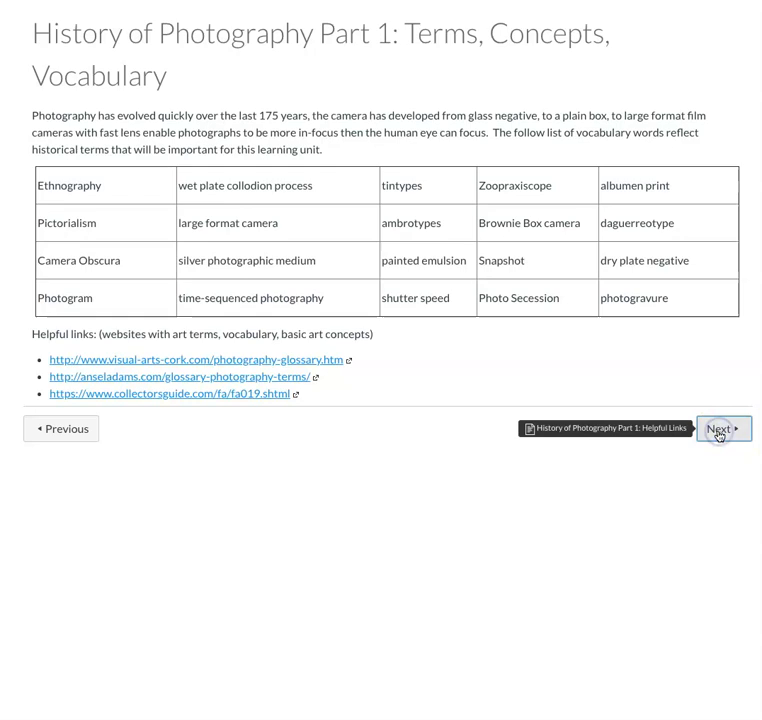
pyautogui.click(719, 428)
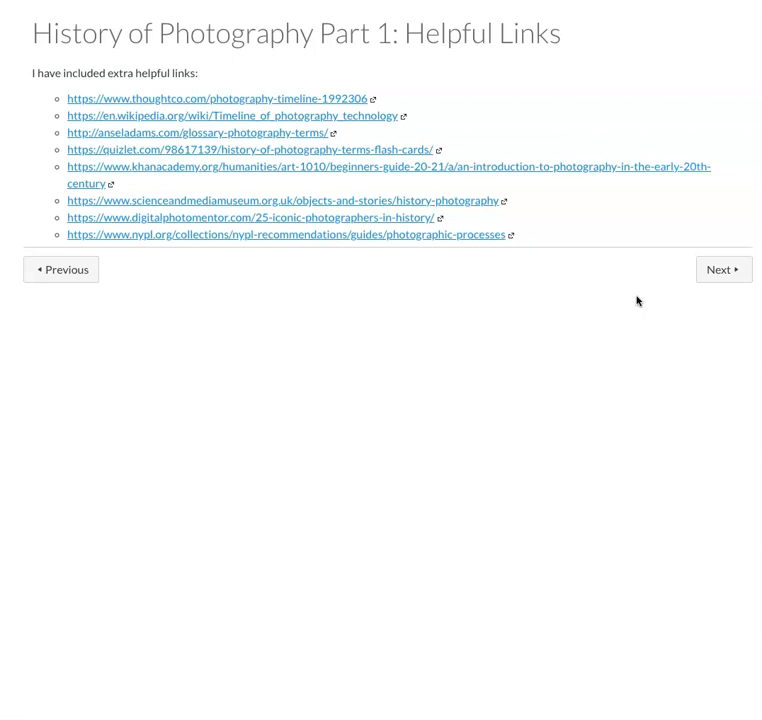
pyautogui.click(723, 269)
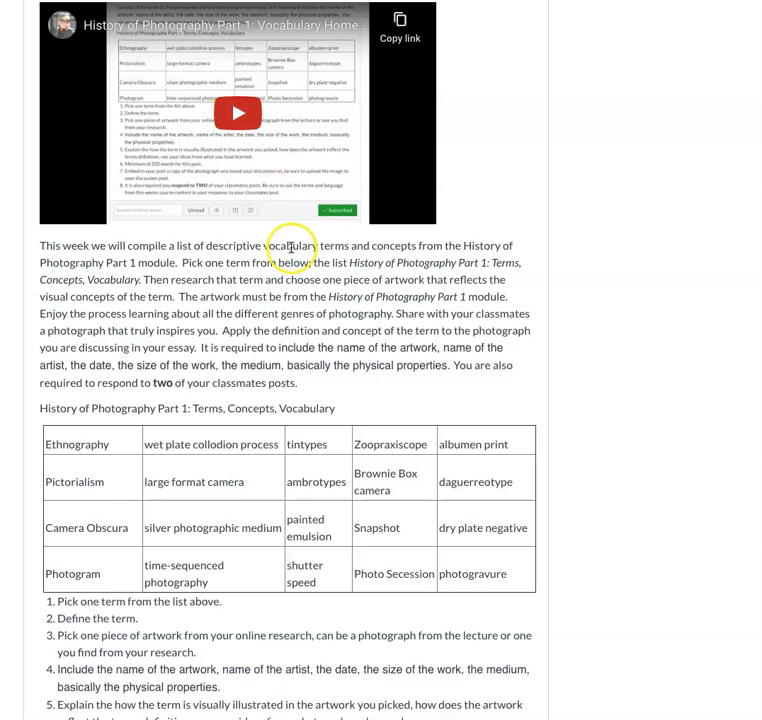
# Scroll down the Part 1 vocabulary discussion toward the 50-point Part 1 quiz.
pyautogui.scroll(-3)
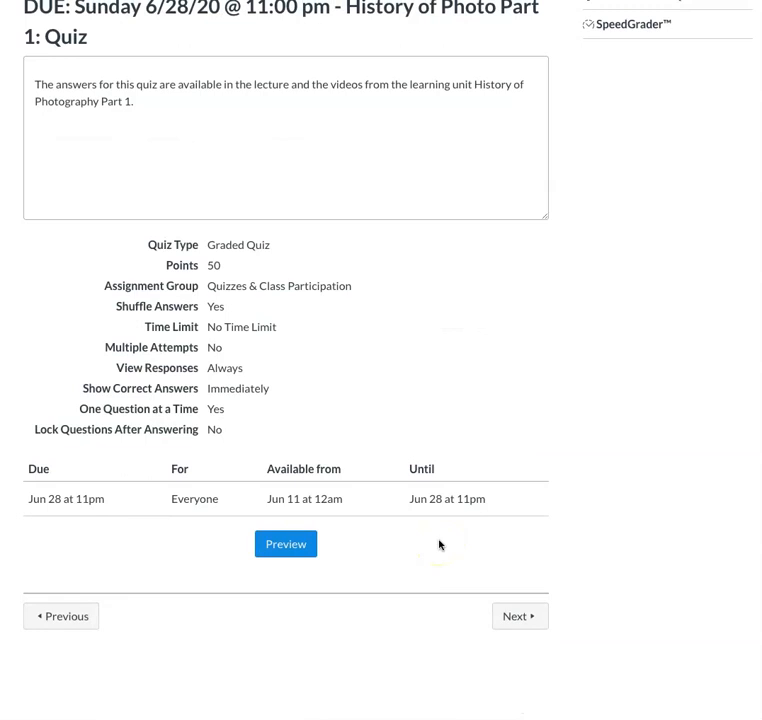
pyautogui.moveTo(519, 616)
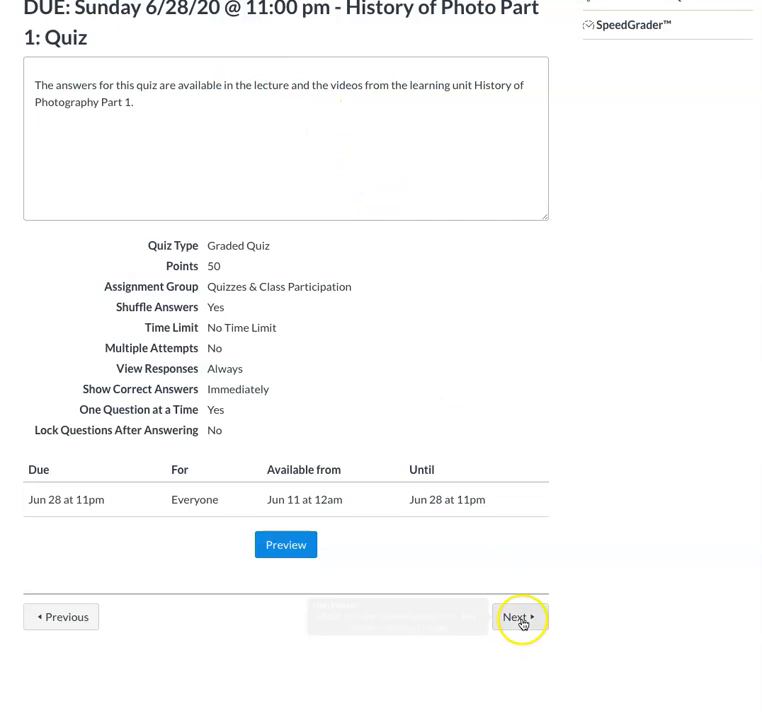
# Move from the quiz through Part 2 Introduction to the 1921–1959 Part 2 Timeline.
pyautogui.click(519, 616)
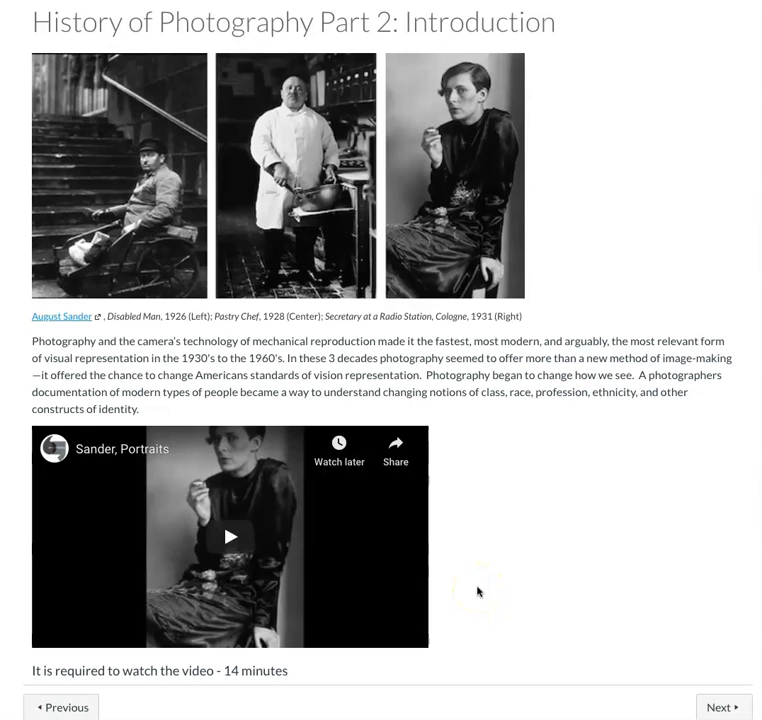
pyautogui.click(720, 706)
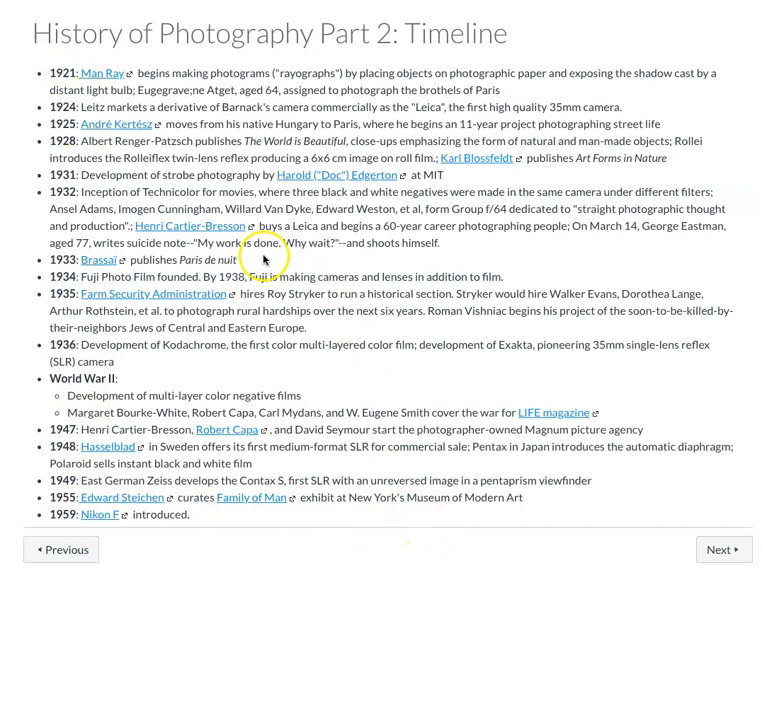
pyautogui.moveTo(405, 392)
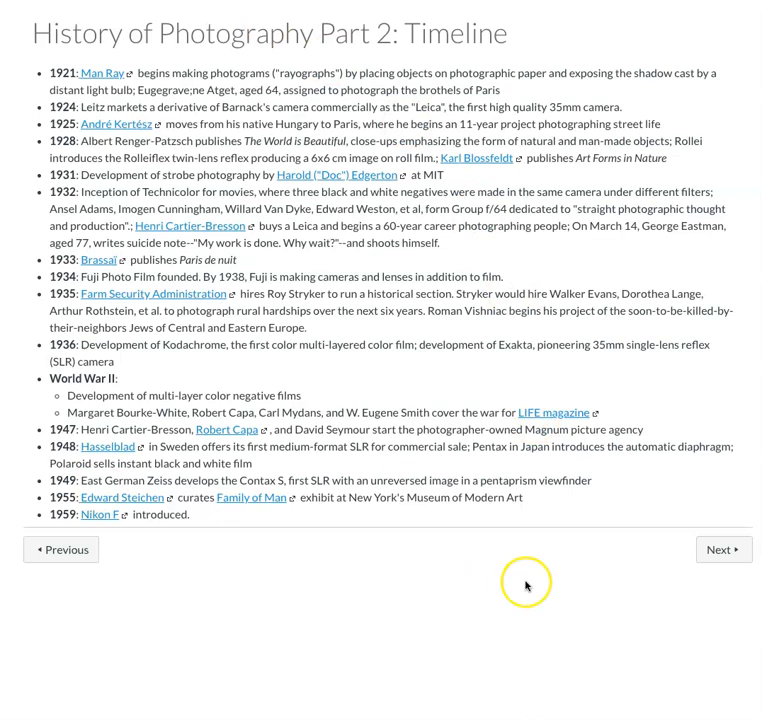
# Advance through Part 2 Required Video, Lecture and Vocabulary pages to the List of Photographers.
pyautogui.click(722, 549)
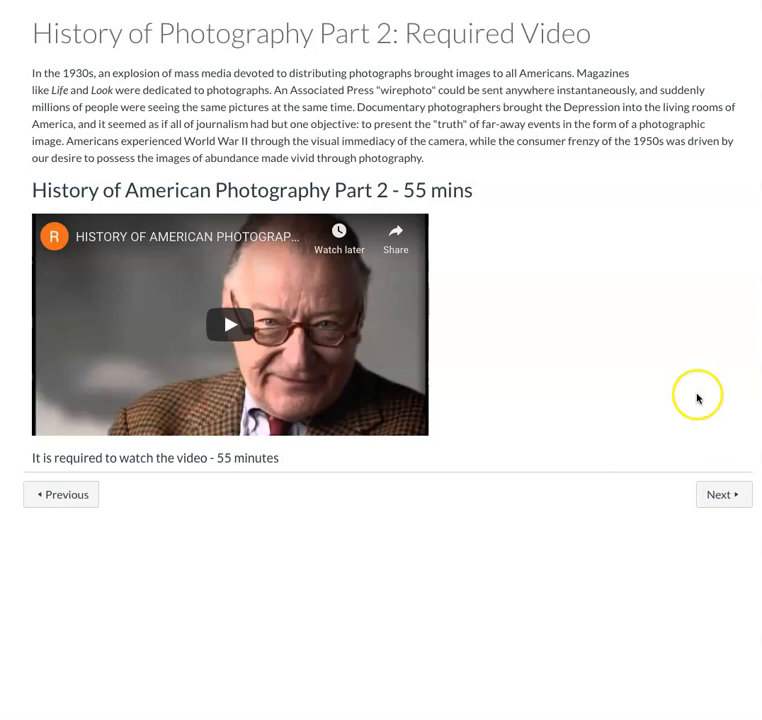
pyautogui.moveTo(242, 253)
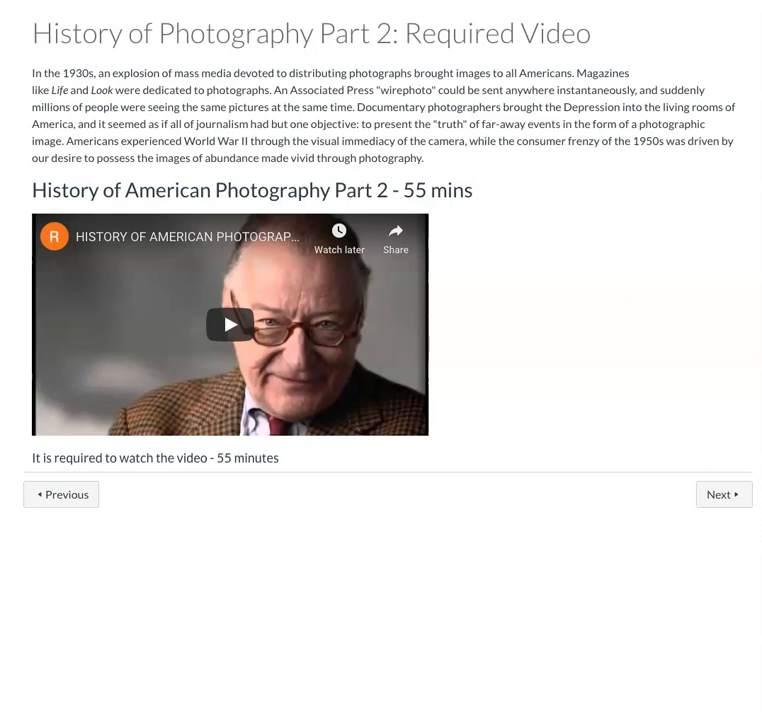
pyautogui.click(724, 494)
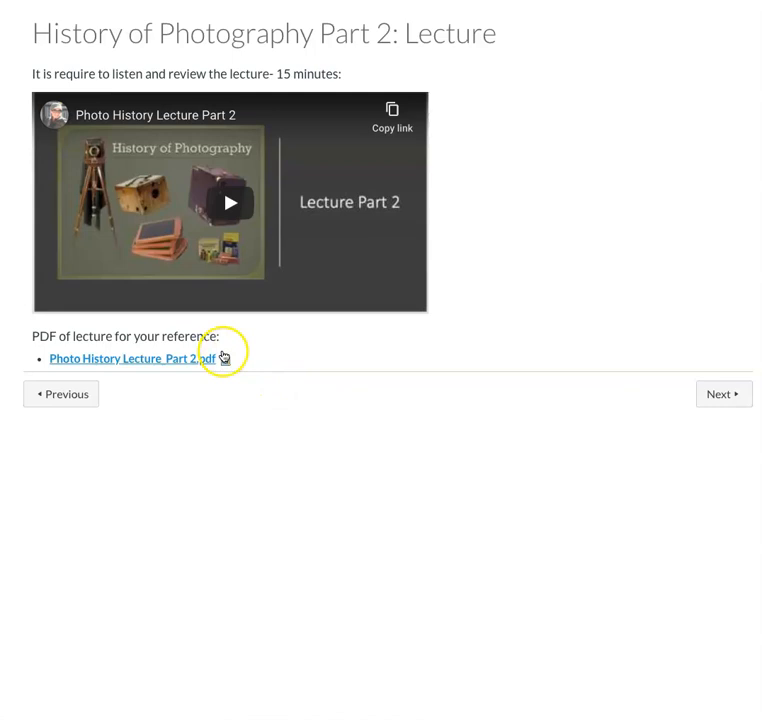
pyautogui.moveTo(260, 369)
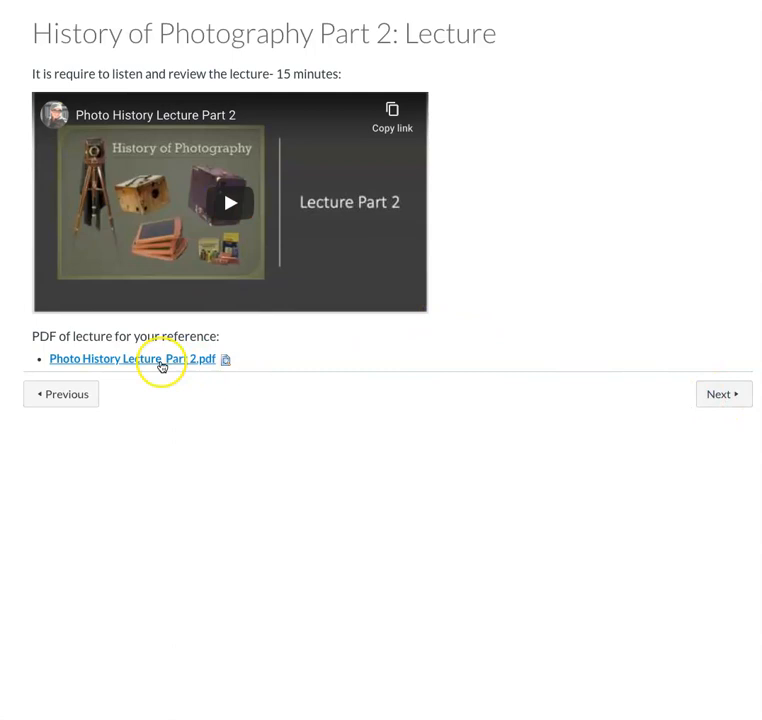
pyautogui.click(722, 393)
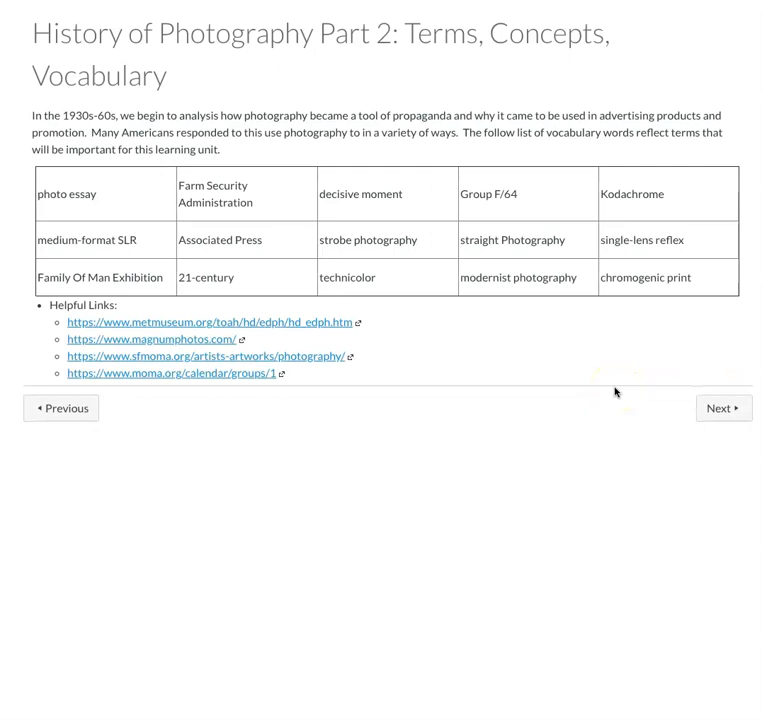
pyautogui.moveTo(723, 408)
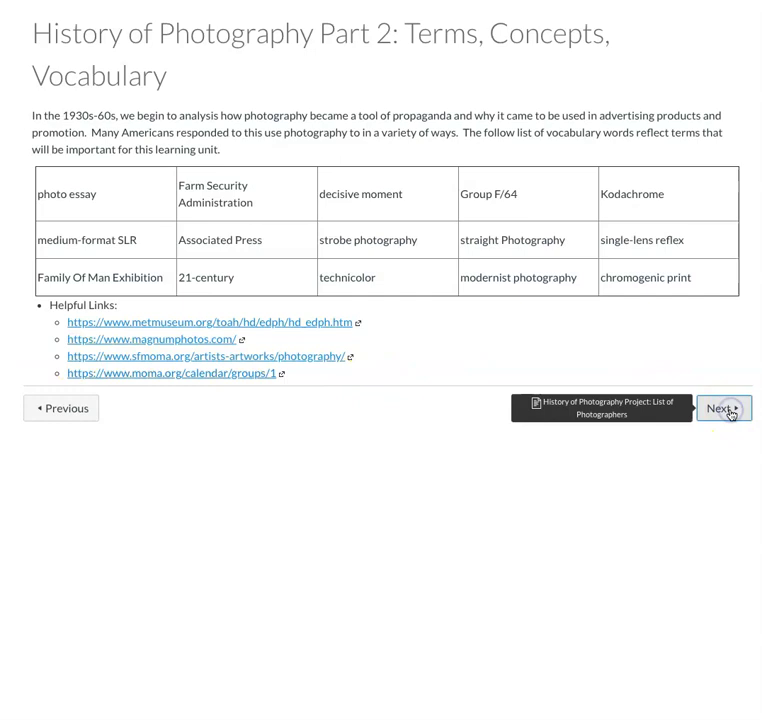
pyautogui.click(719, 408)
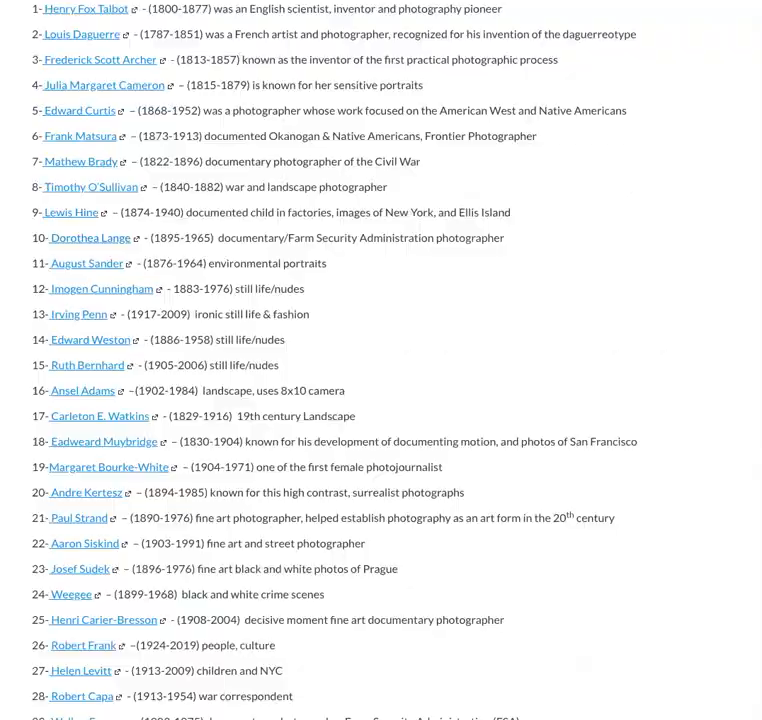
# Scroll through the List of Photographers page and the Proposal Homework discussion.
pyautogui.scroll(-3)
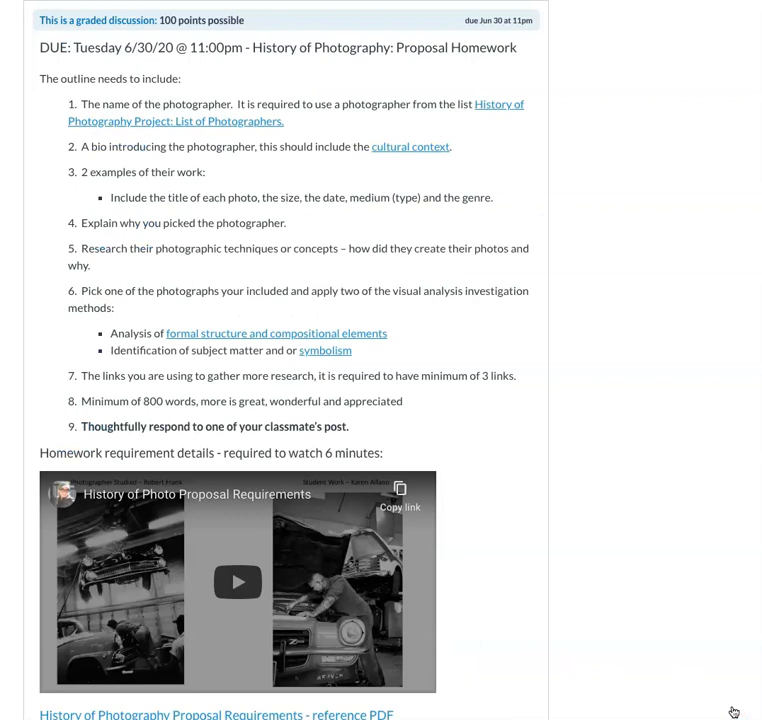
pyautogui.scroll(-3)
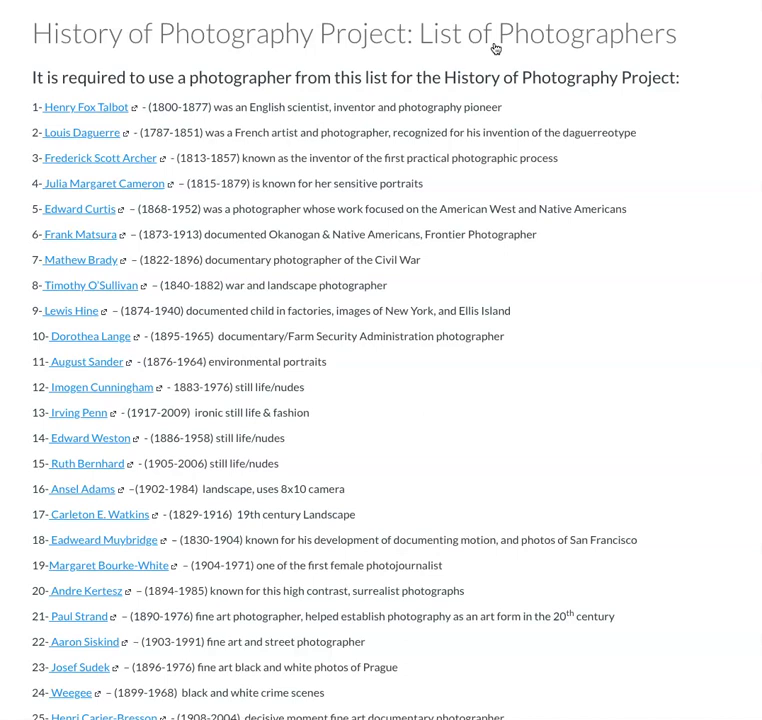
pyautogui.moveTo(368, 202)
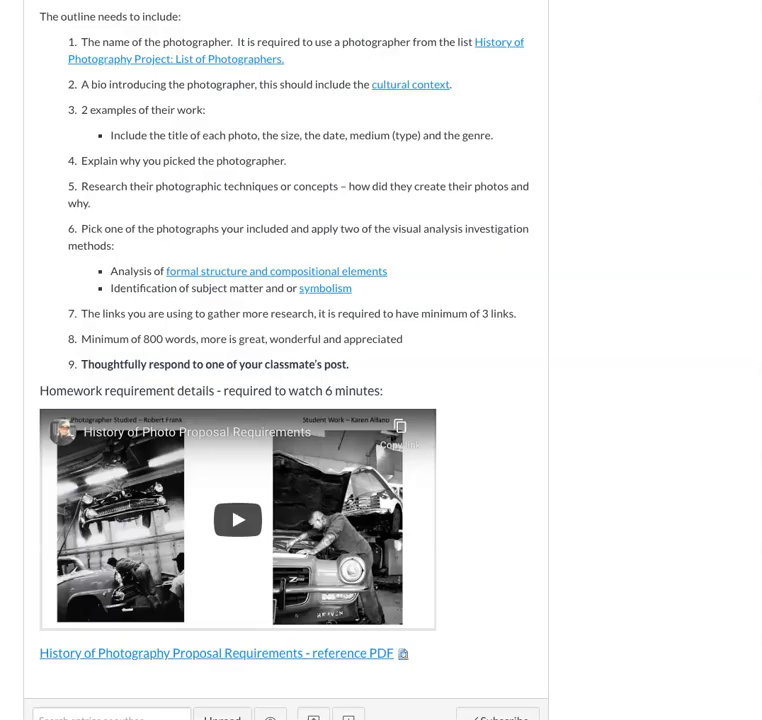
pyautogui.moveTo(222, 177)
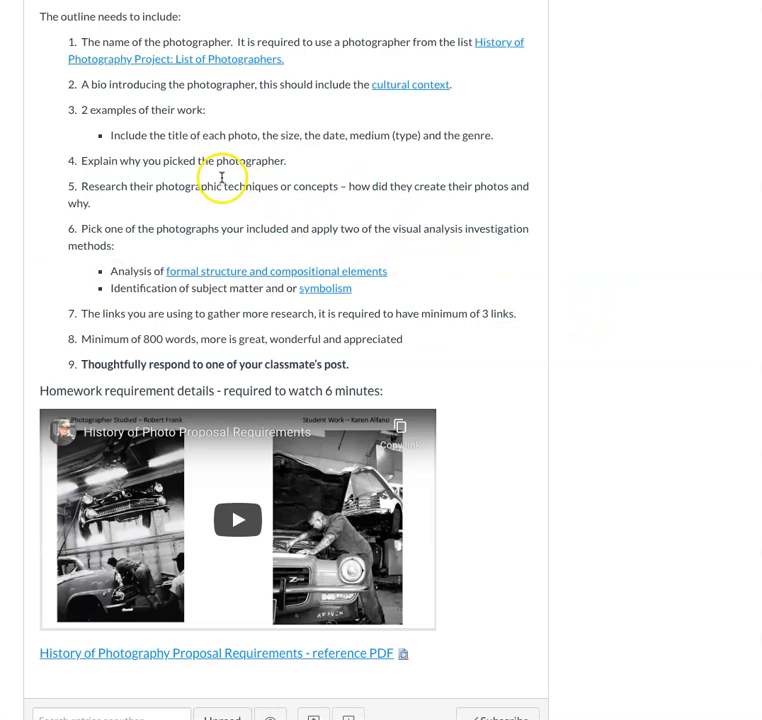
pyautogui.moveTo(540, 224)
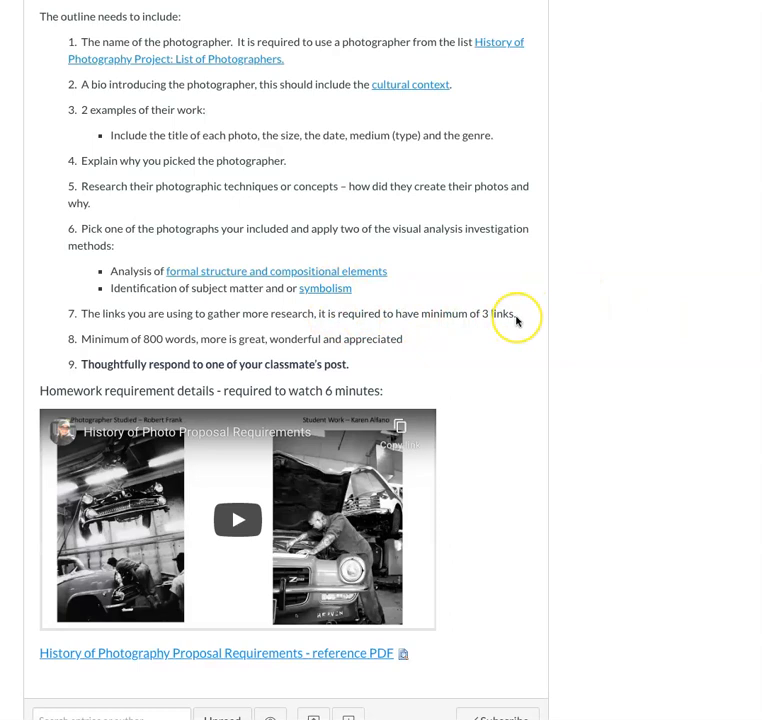
pyautogui.moveTo(123, 591)
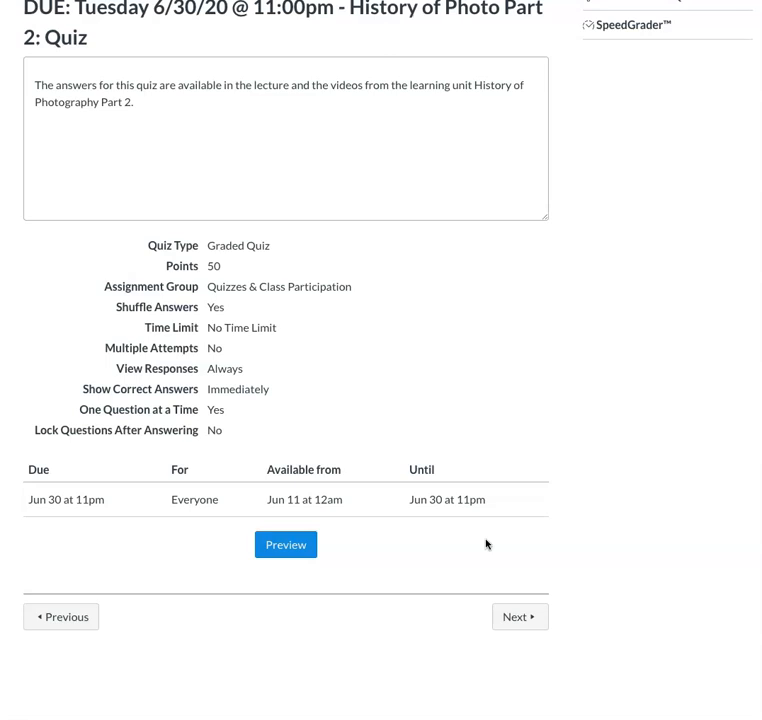
# Move through Part 3 Introduction to the 1960–2018 Part 3 Timeline page.
pyautogui.click(519, 616)
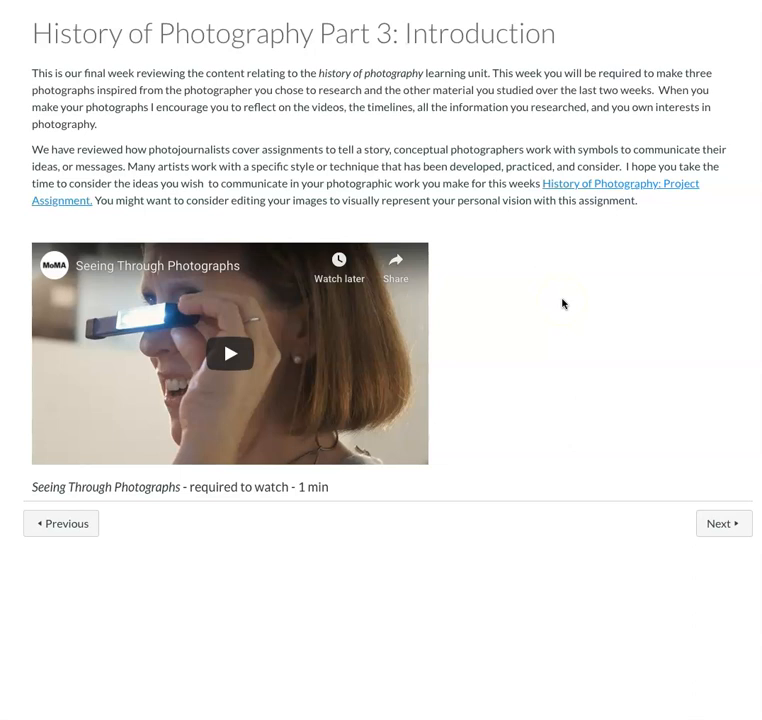
pyautogui.click(719, 523)
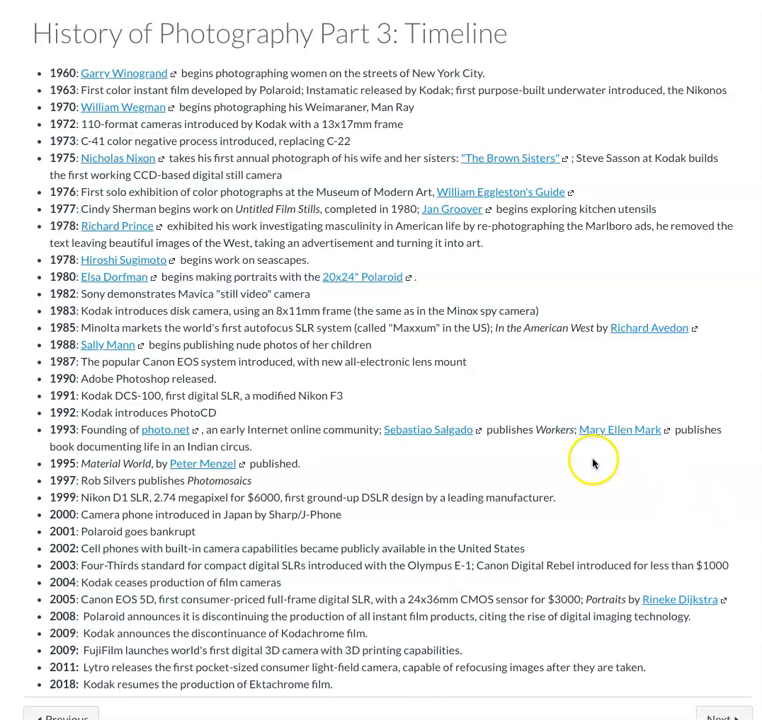
# Scroll to the Timeline's end and continue to the 56-minute Part 3 Required Video.
pyautogui.scroll(-3)
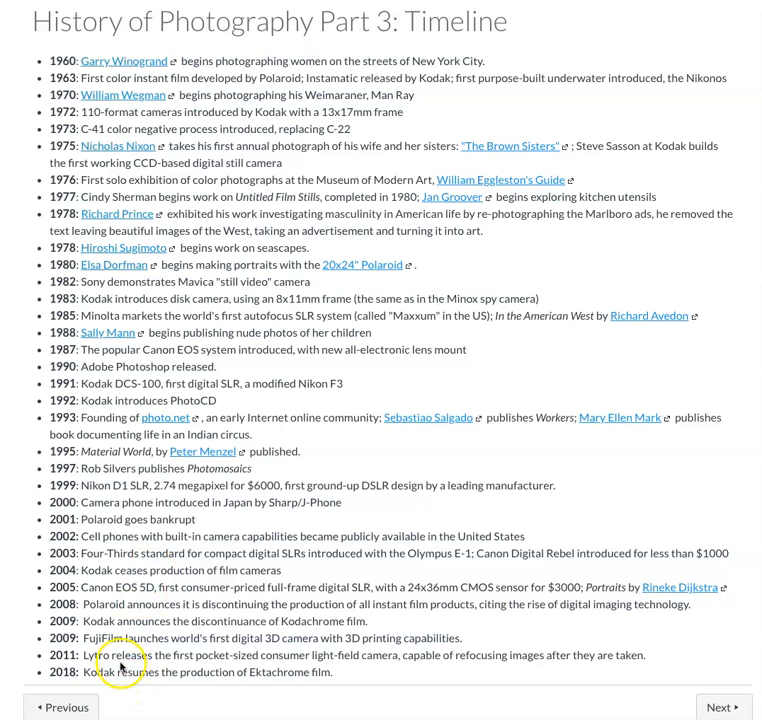
pyautogui.click(723, 707)
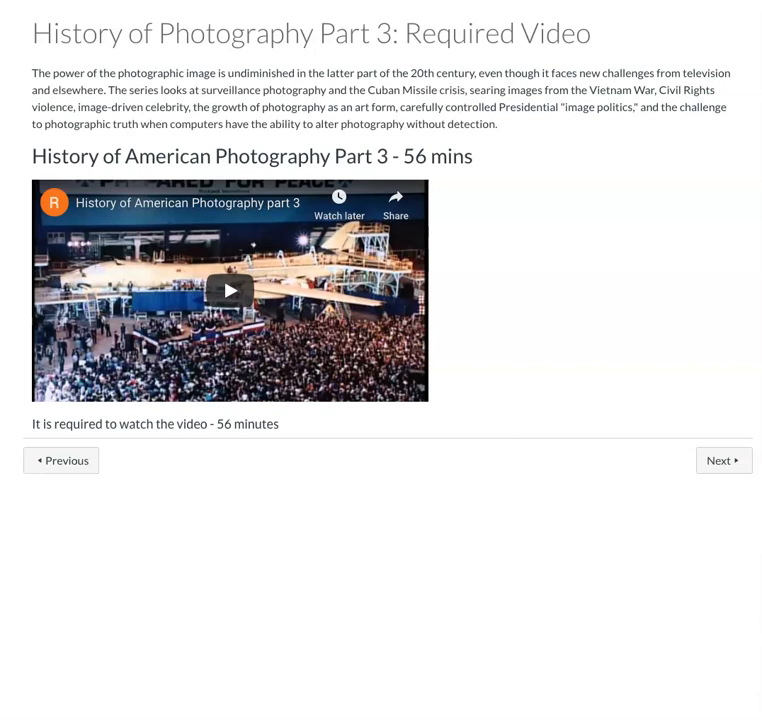
# Advance via Part 3 Vocabulary and Helpful Links to the 100-point Project Assignment discussion.
pyautogui.click(723, 460)
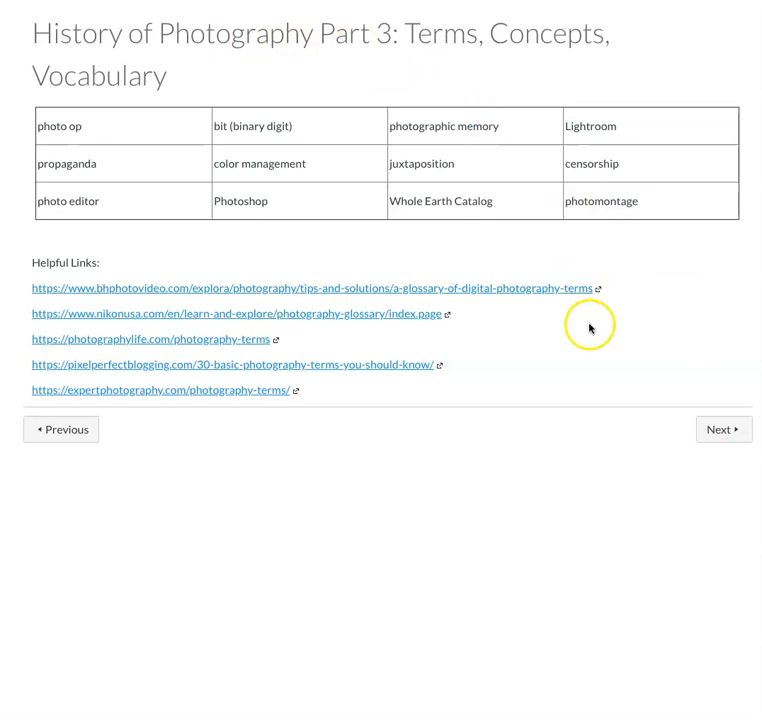
pyautogui.click(722, 429)
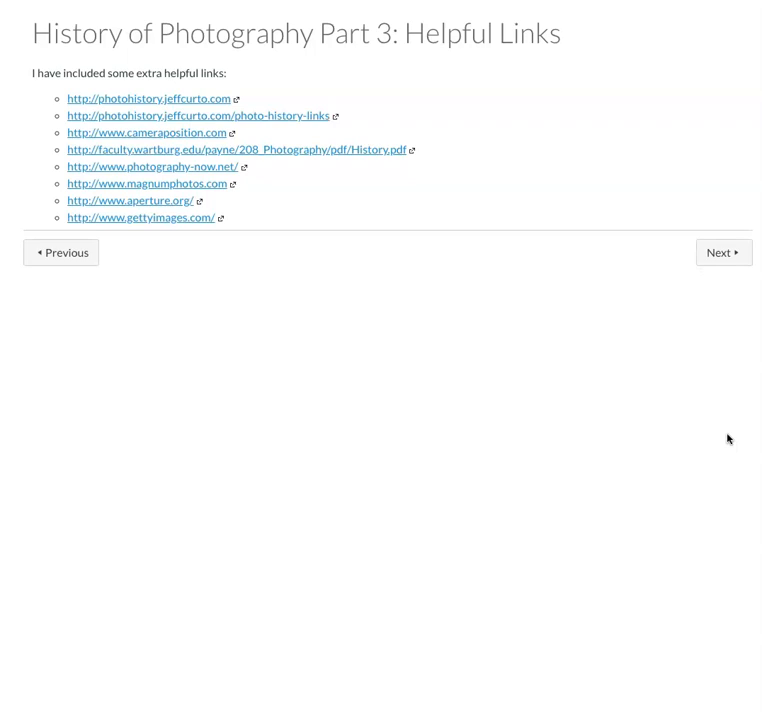
pyautogui.click(723, 252)
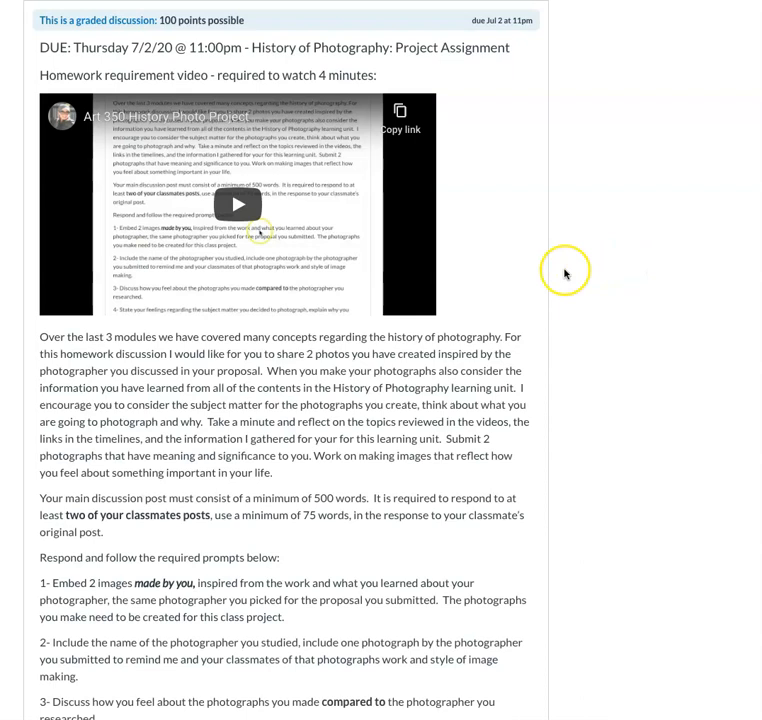
pyautogui.scroll(-3)
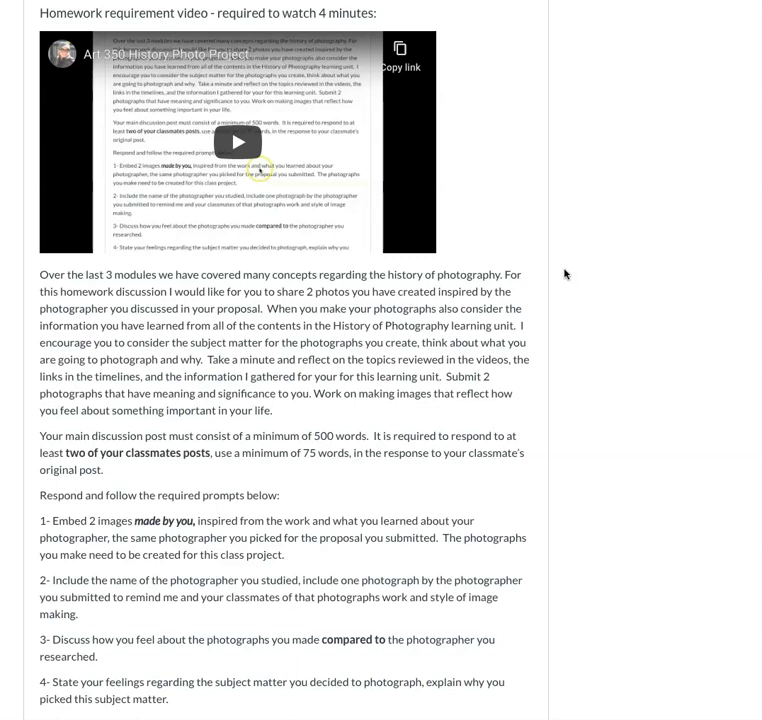
pyautogui.moveTo(447, 51)
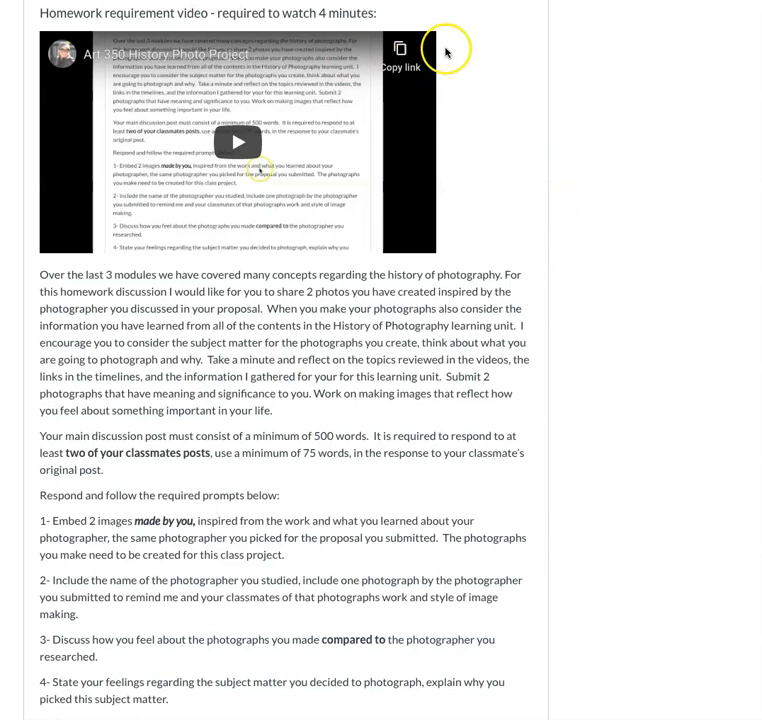
pyautogui.scroll(-3)
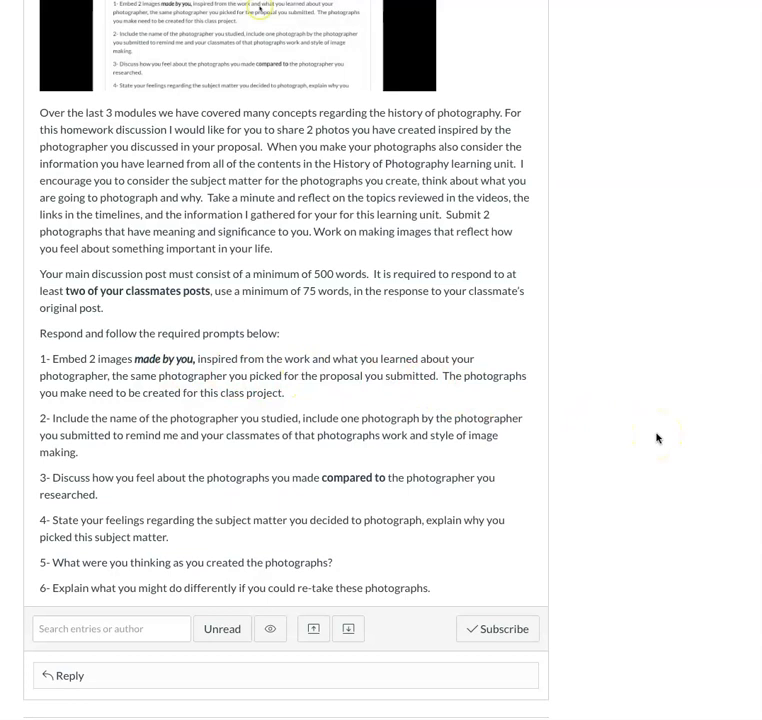
pyautogui.moveTo(517, 428)
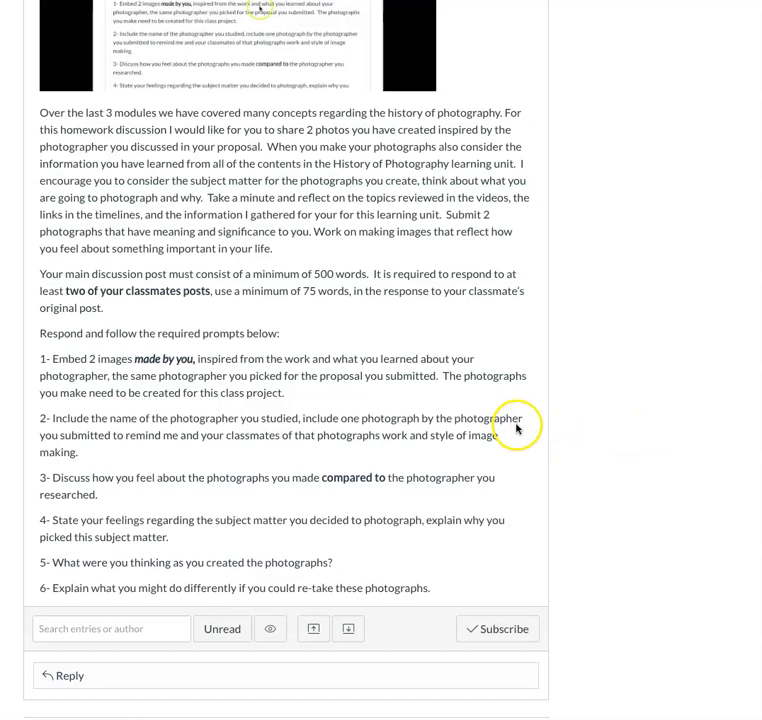
pyautogui.scroll(-3)
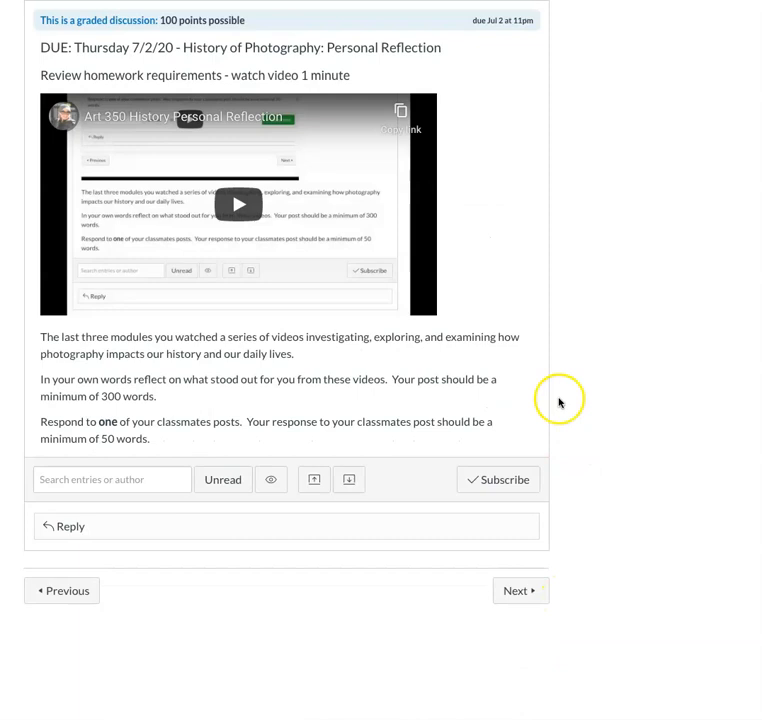
pyautogui.moveTo(515, 294)
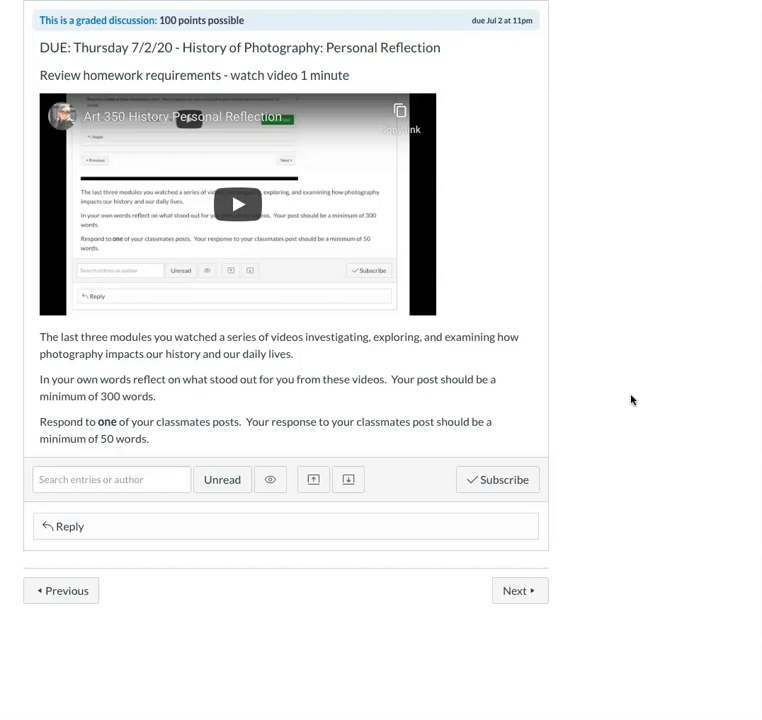
pyautogui.moveTo(519, 590)
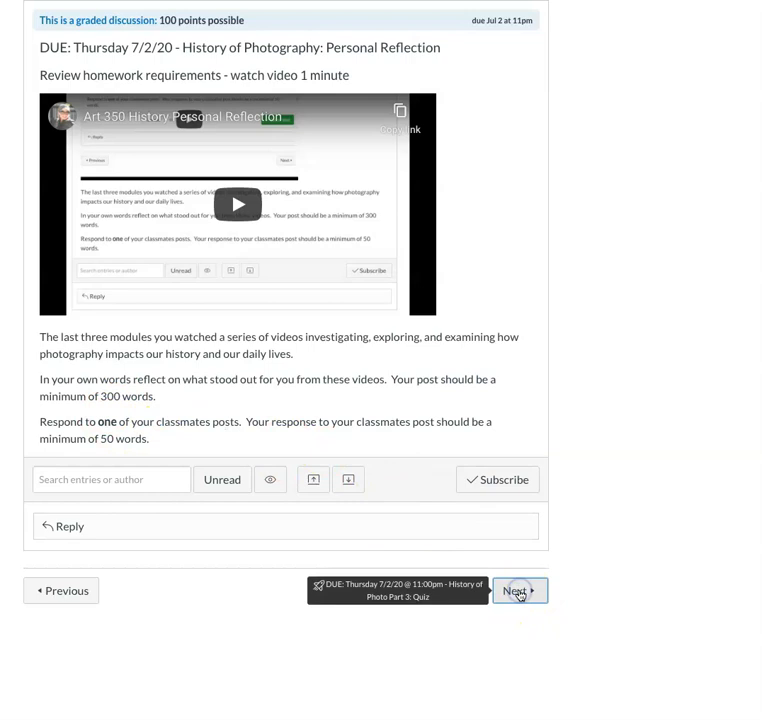
# Leave the Personal Reflection discussion and scroll the modules list down to Module 6.
pyautogui.click(519, 590)
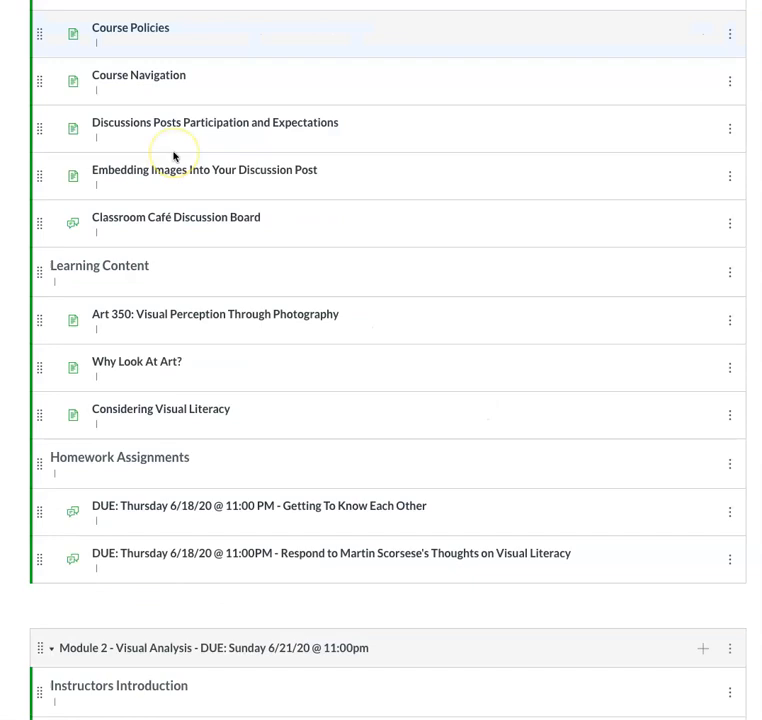
pyautogui.scroll(-3)
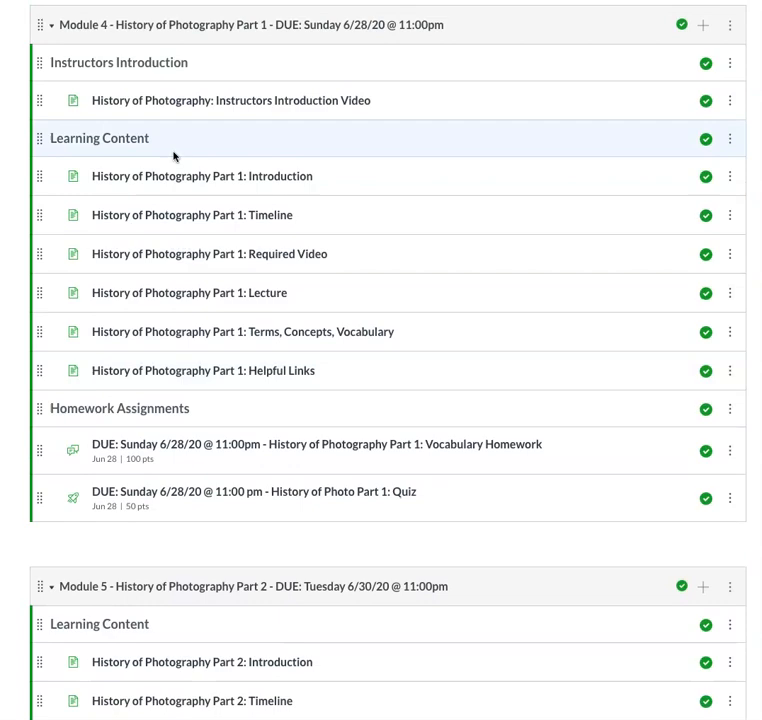
pyautogui.scroll(-3)
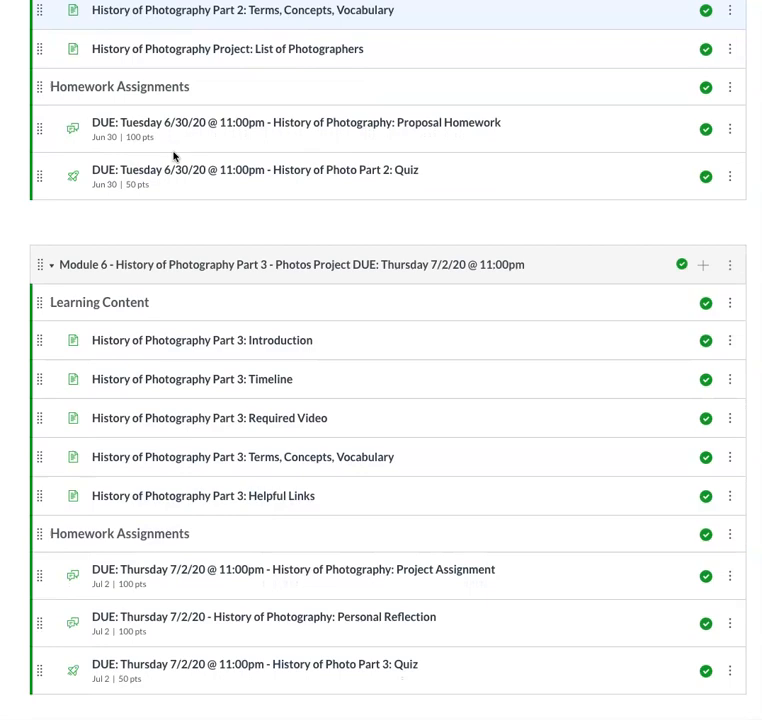